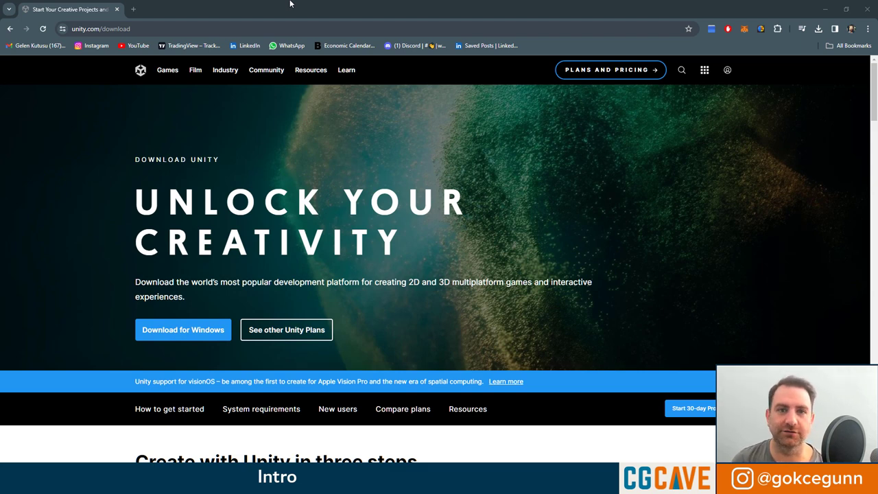
mouse_move(328, 5)
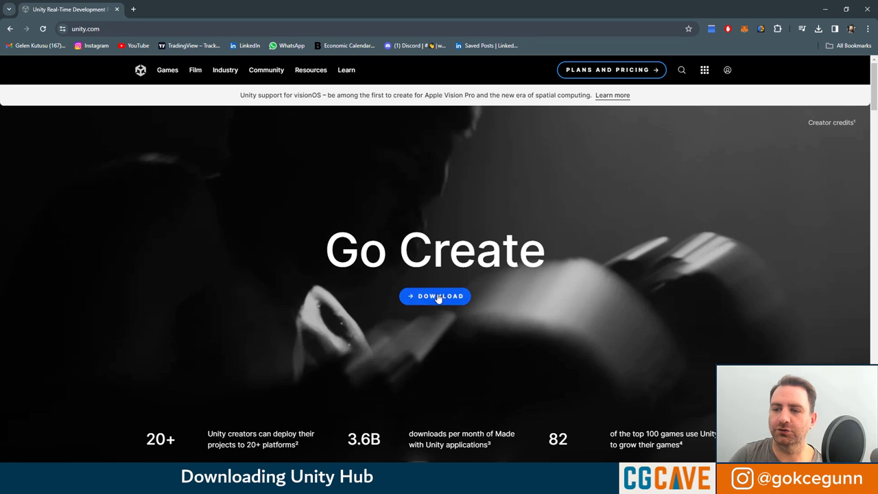
- Start downloading the Unity Hub installer for Windows from unity.com's download page
left_click(435, 297)
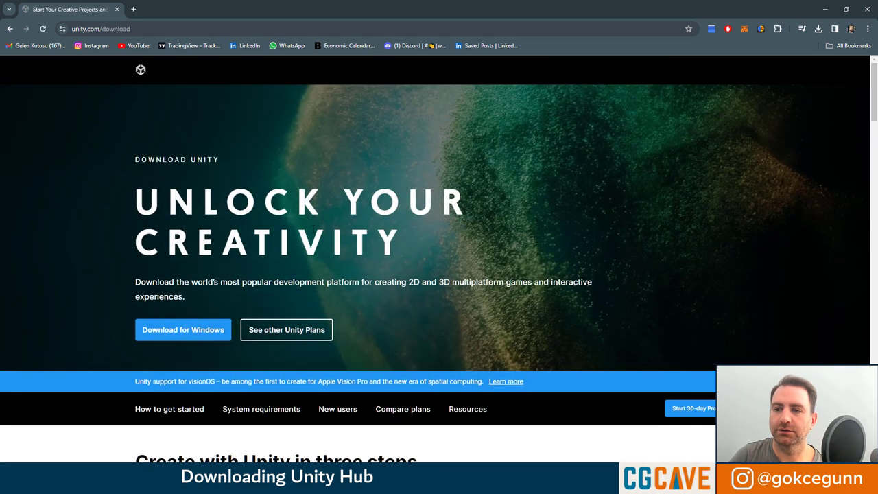
left_click(183, 330)
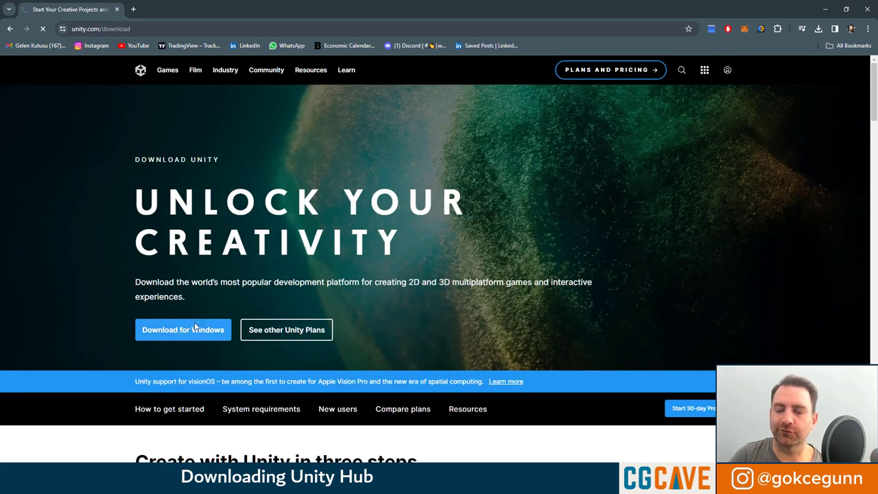
- Run the Unity Hub installer into the default Program Files folder, closing the running Hub
left_click(183, 329)
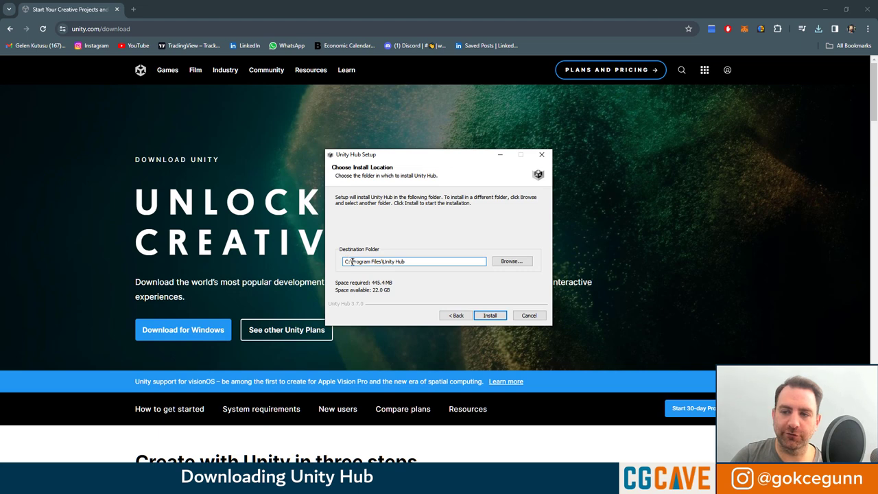
left_click(488, 314)
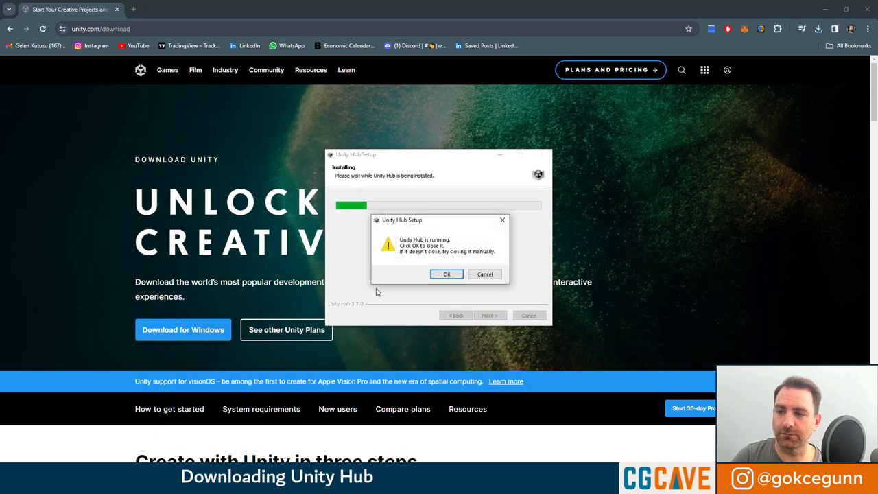
left_click(448, 274)
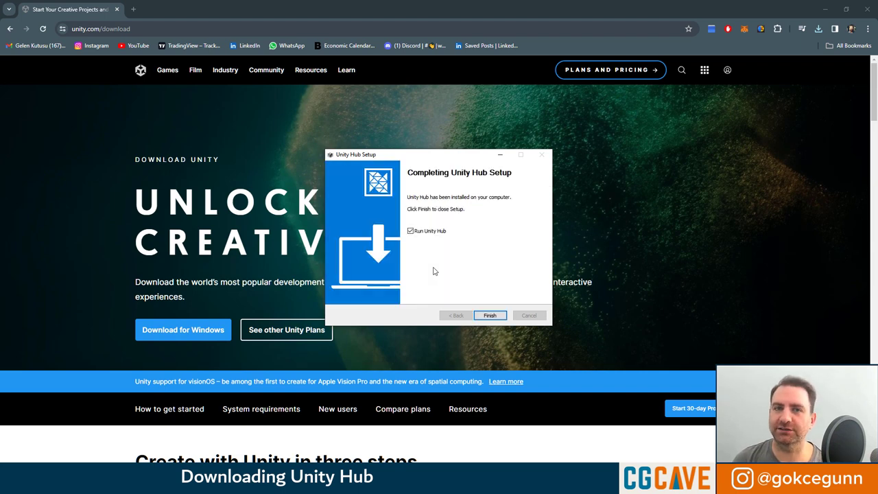
mouse_move(387, 239)
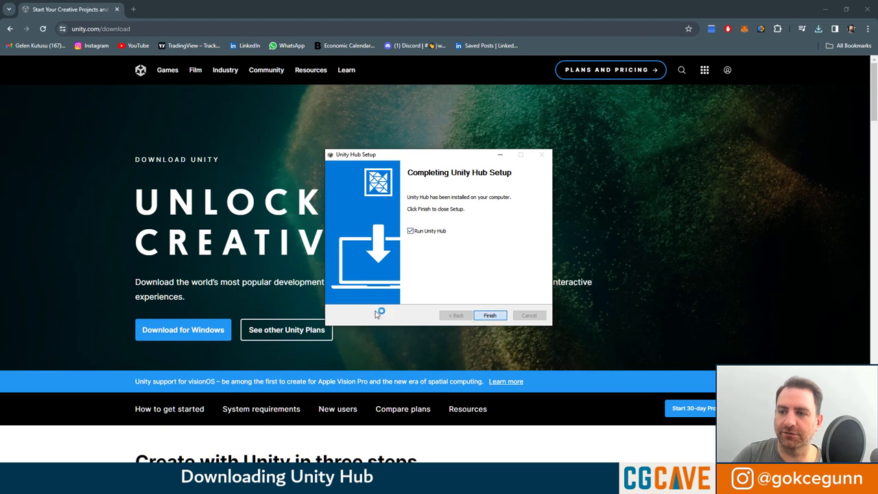
- Finish setup, launch Unity Hub and view the Installs page listing 2021.3.10f1 and 2021.1.23f1
left_click(488, 315)
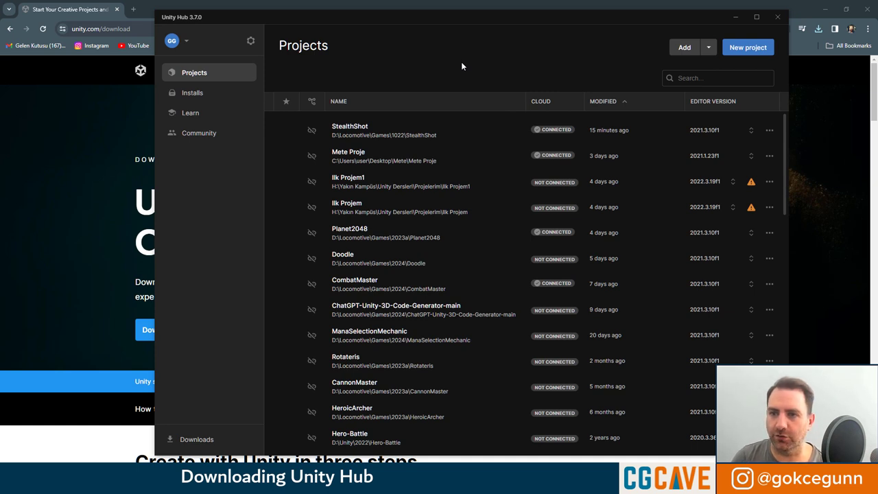
mouse_move(400, 55)
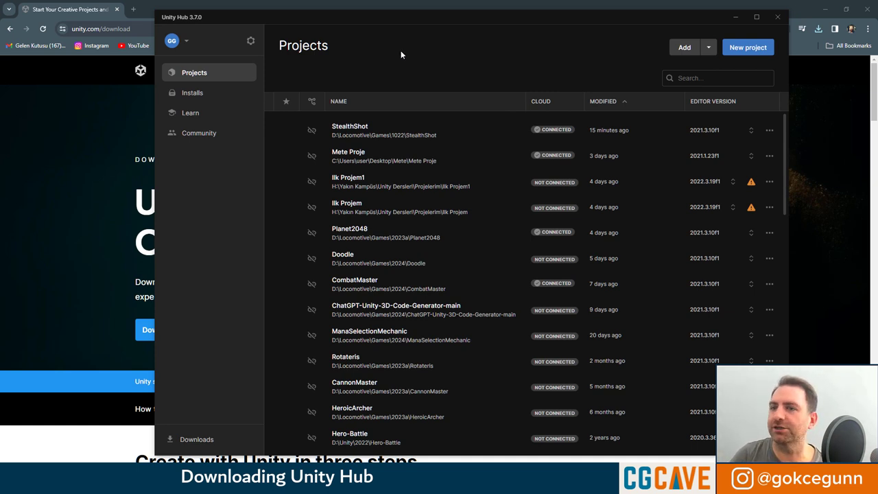
left_click(192, 93)
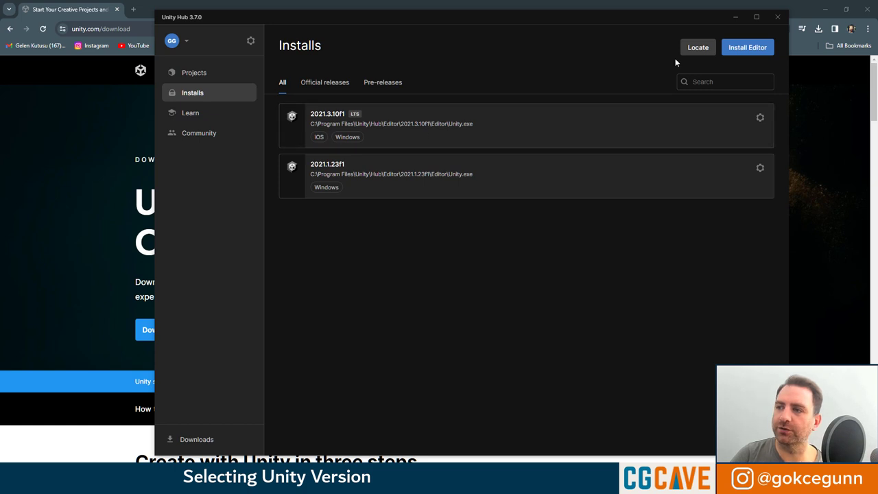
- Choose to install the recommended 2022.3.19f1 LTS editor from Official releases
left_click(747, 46)
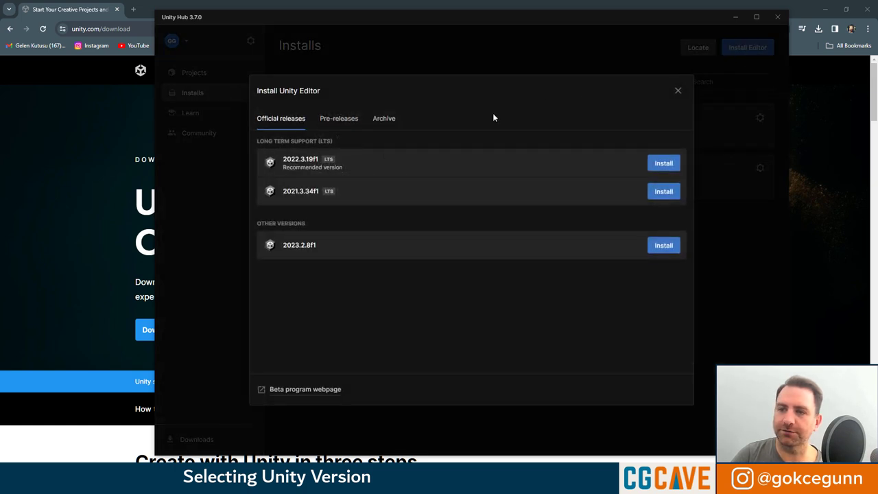
mouse_move(282, 163)
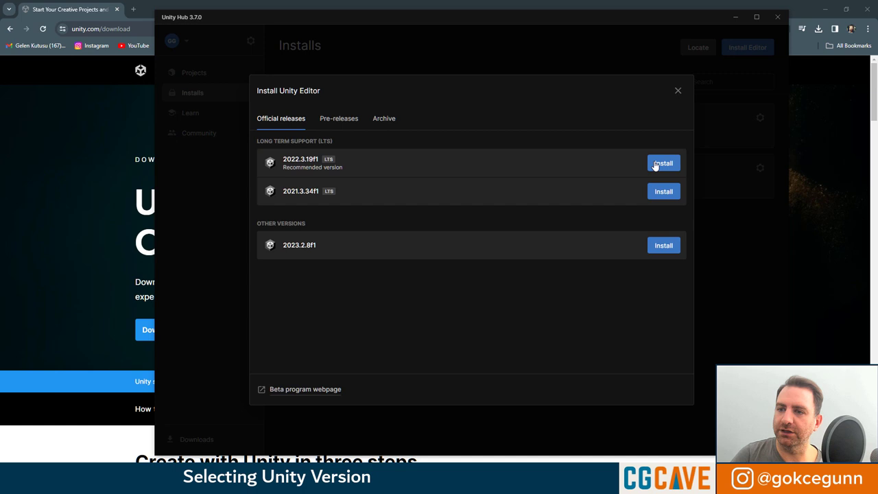
left_click(662, 163)
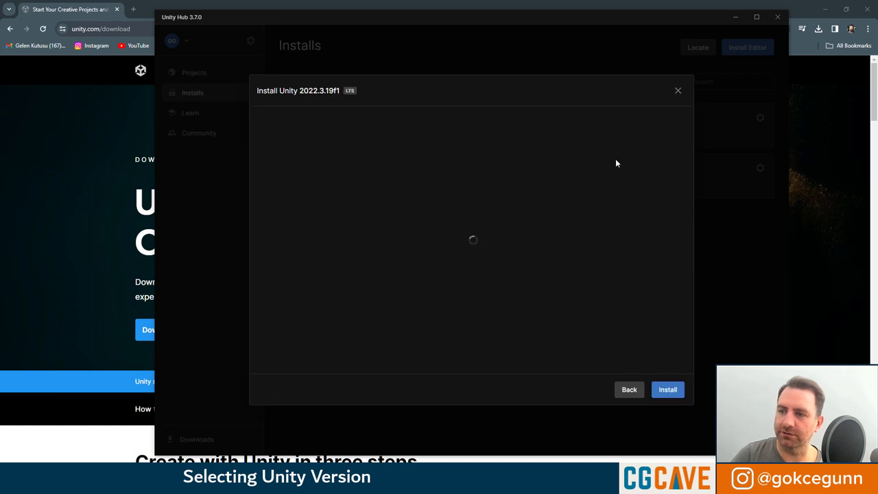
- Install 2022.3.19f1 with Visual Studio Community 2022 and WebGL Build Support, accepting the Visual Studio license
left_click(667, 390)
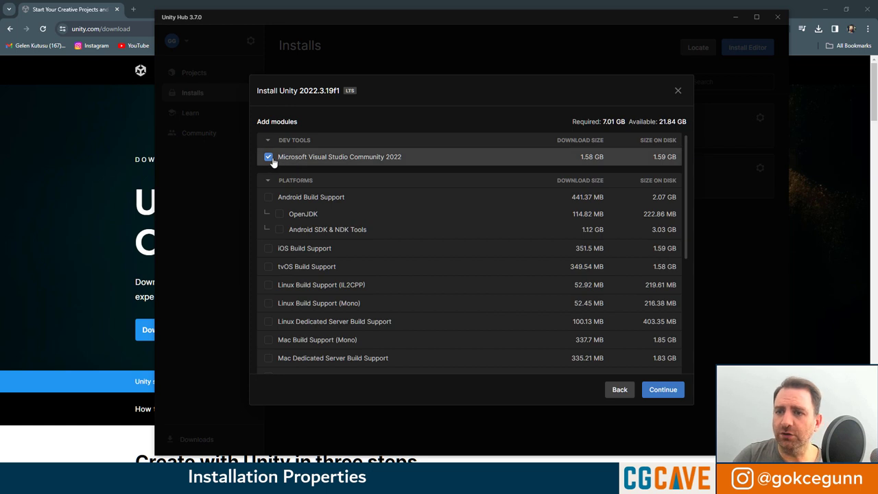
mouse_move(397, 164)
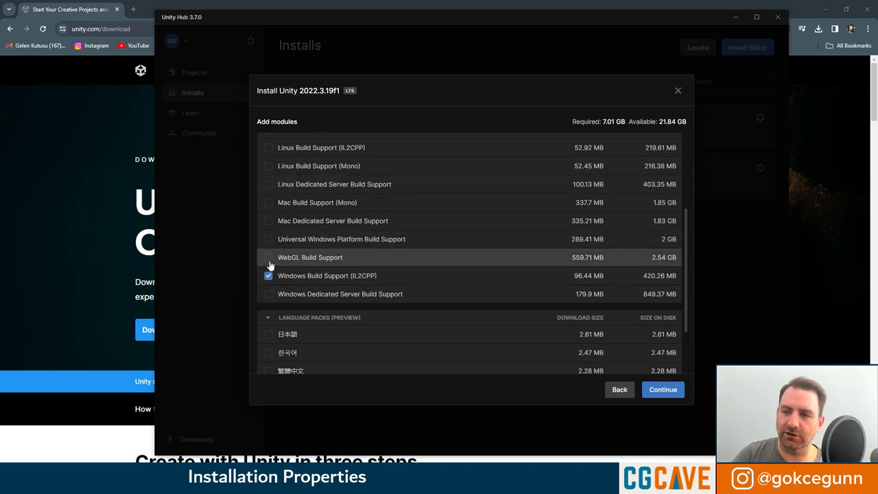
left_click(269, 258)
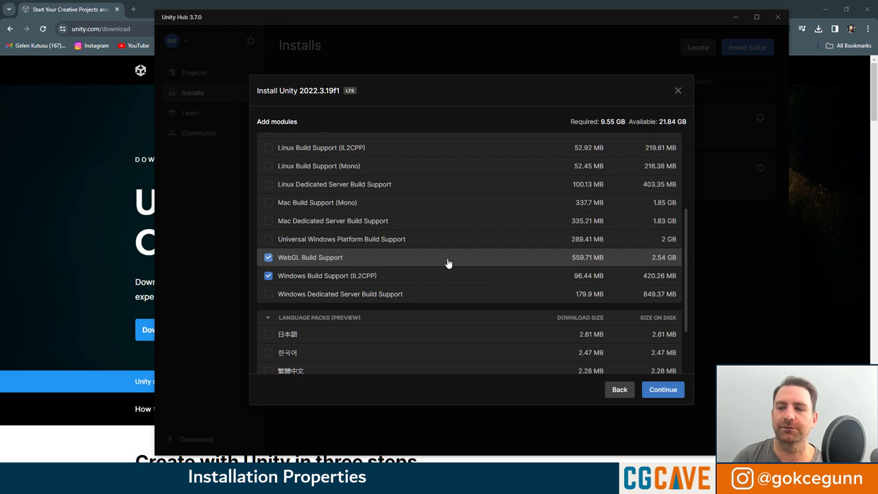
left_click(661, 390)
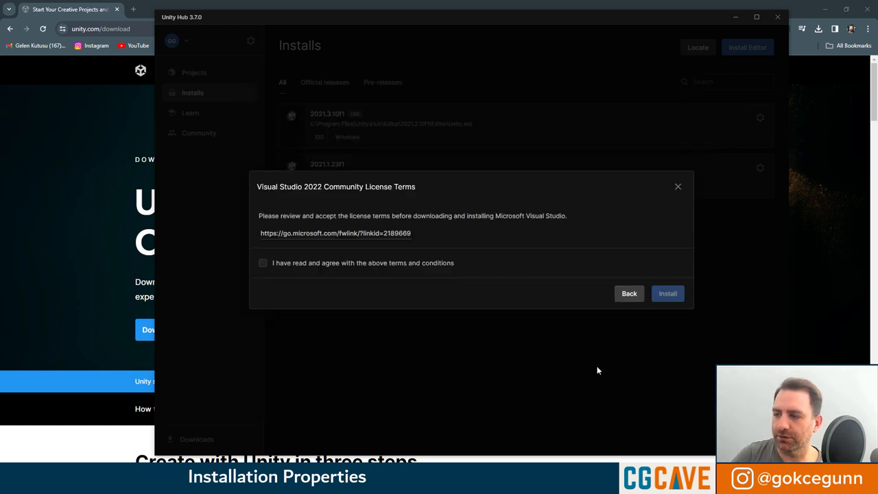
left_click(264, 263)
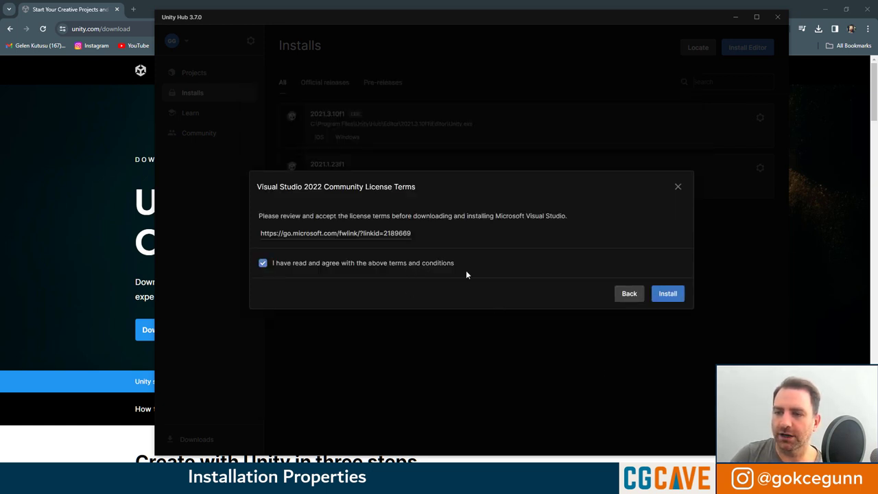
left_click(667, 294)
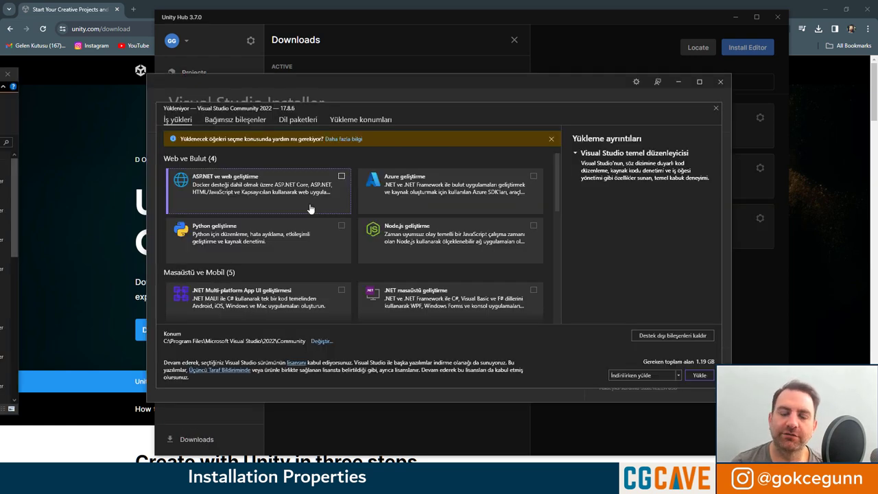
mouse_move(324, 206)
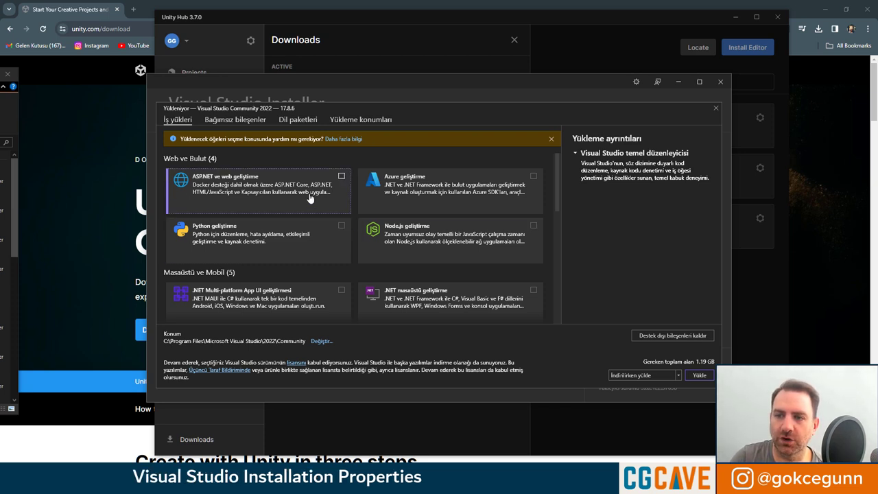
- Install Visual Studio 2022 with the Game development with Unity workload
scroll("down", 3)
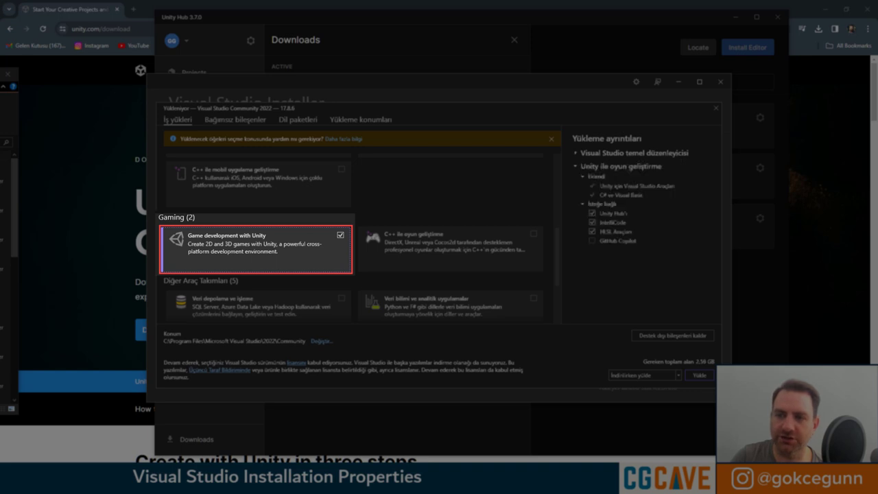
left_click(698, 374)
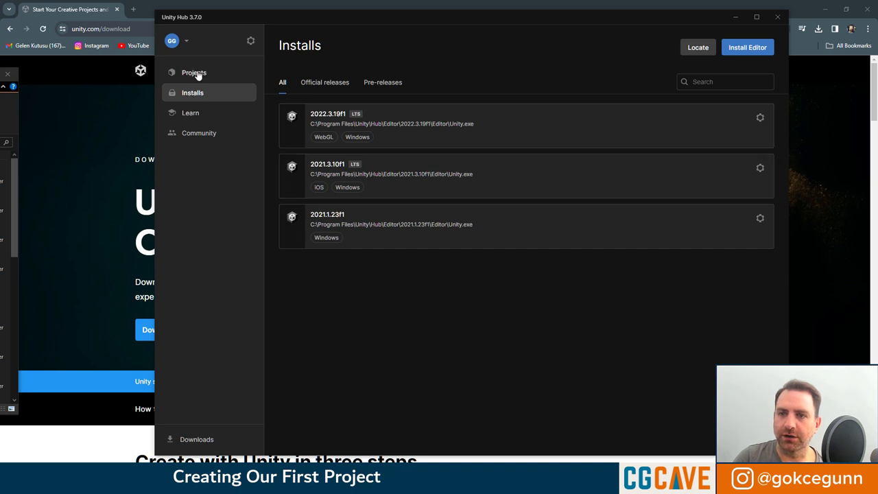
- Start a new project from the Projects page for editor 2022.3.19f1
left_click(194, 72)
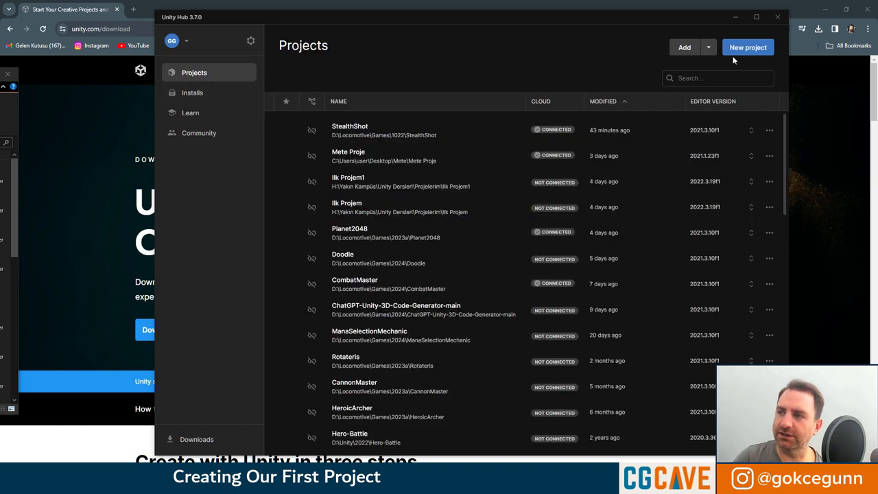
left_click(747, 47)
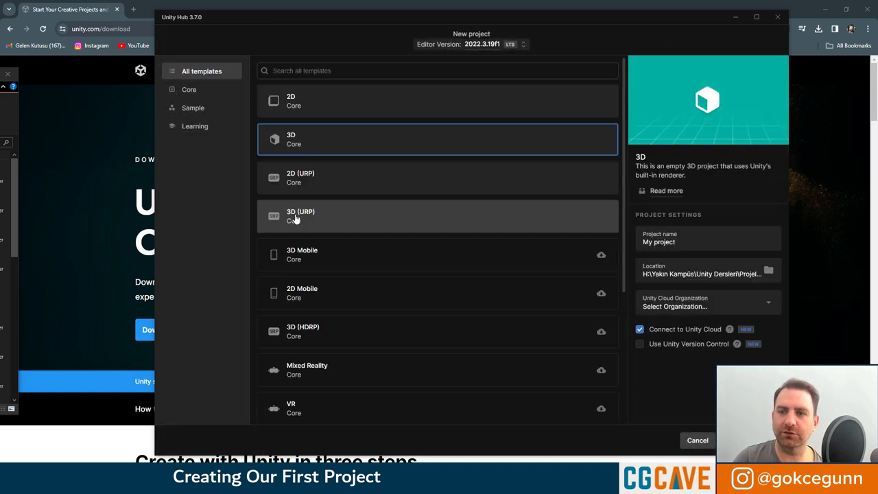
mouse_move(329, 216)
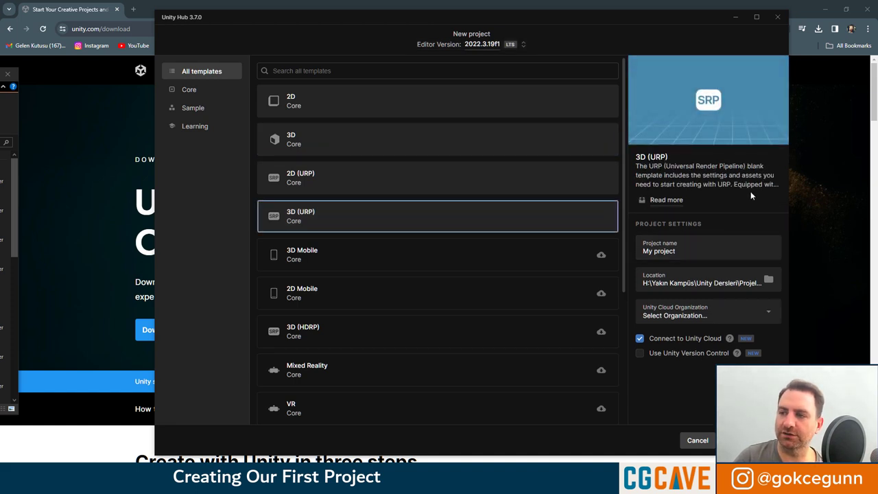
mouse_move(673, 217)
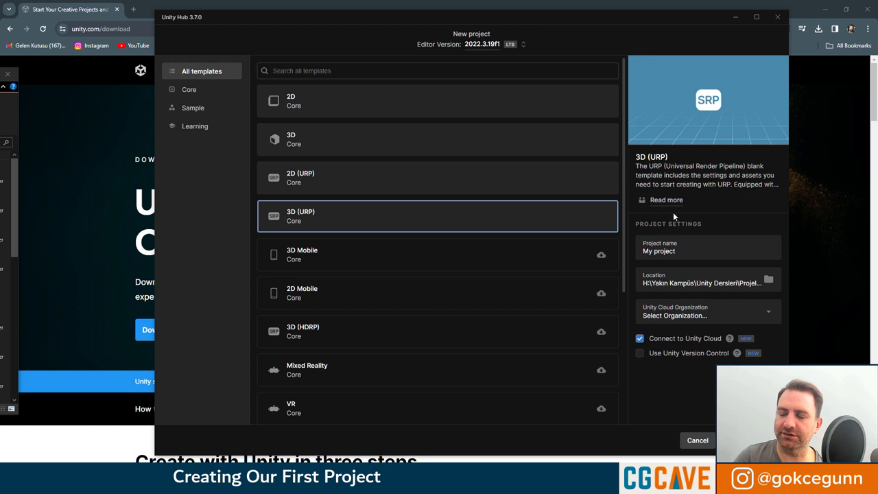
mouse_move(726, 216)
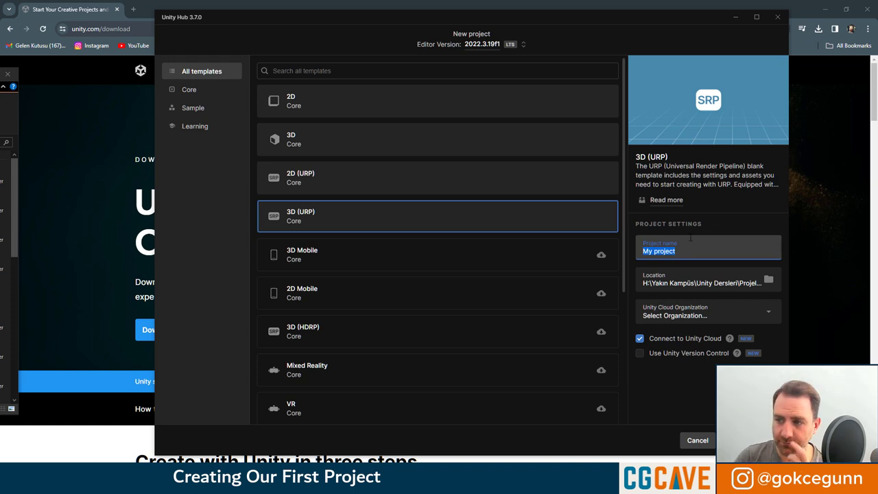
mouse_move(722, 213)
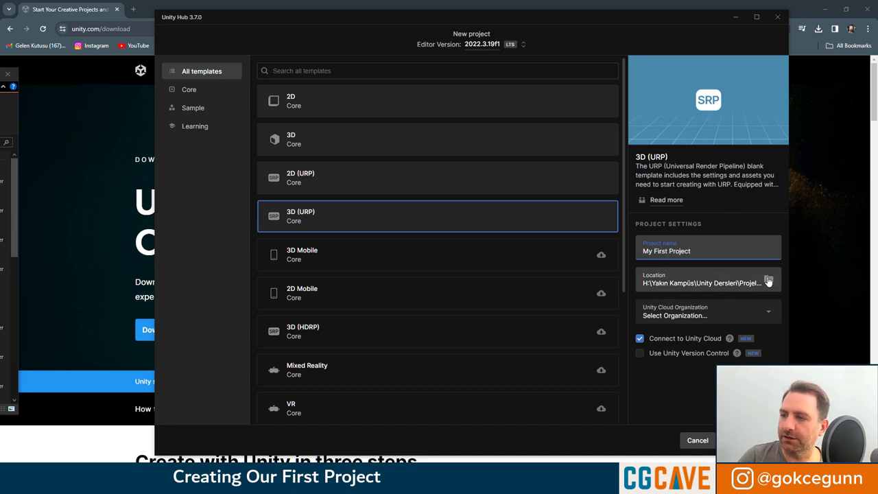
- Set the project location to a new Unity Projects folder inside Unity Lessons
left_click(769, 282)
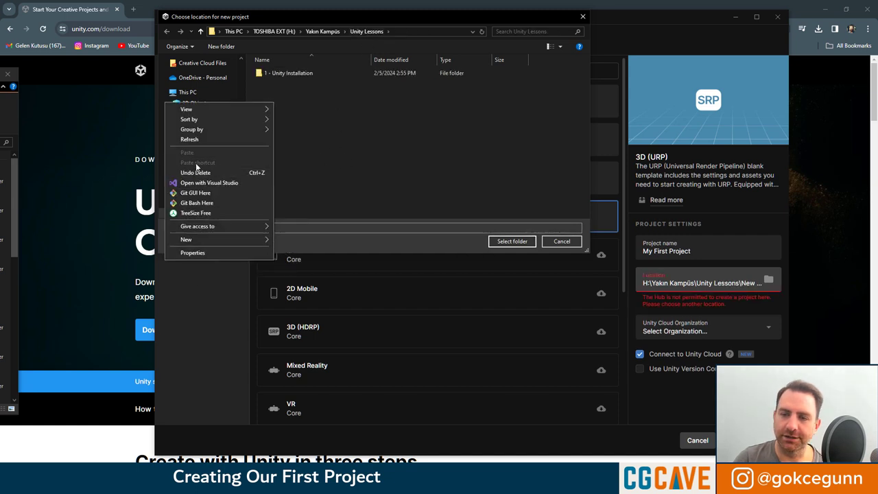
left_click(187, 239)
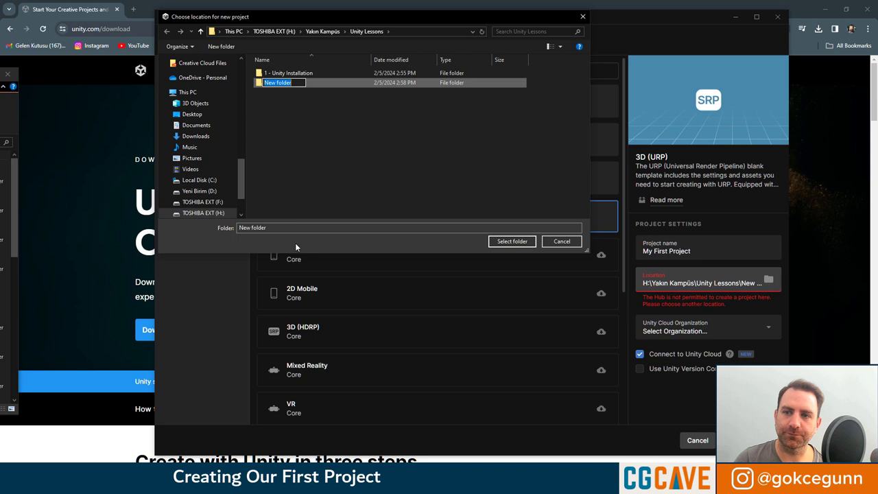
type("M")
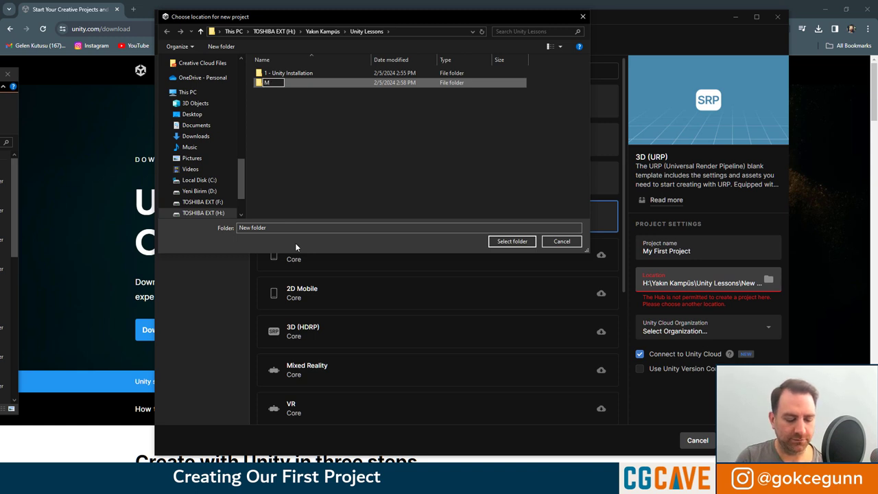
type("Unity Projects")
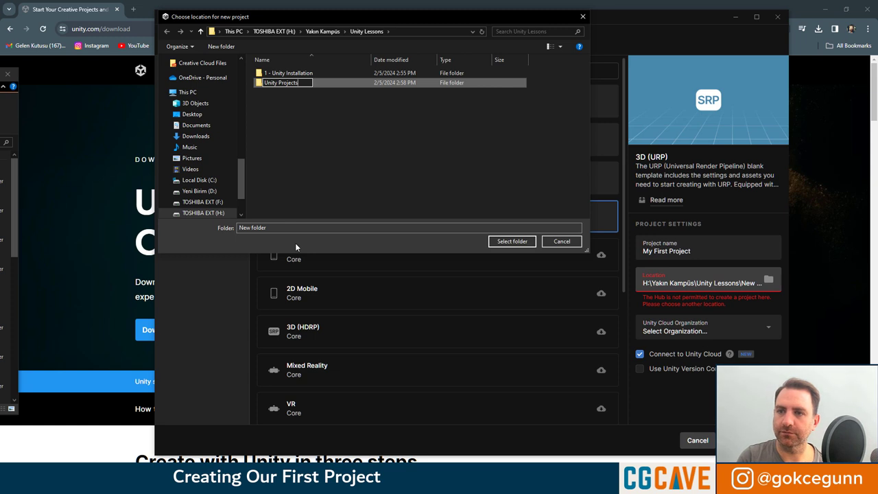
left_click(512, 242)
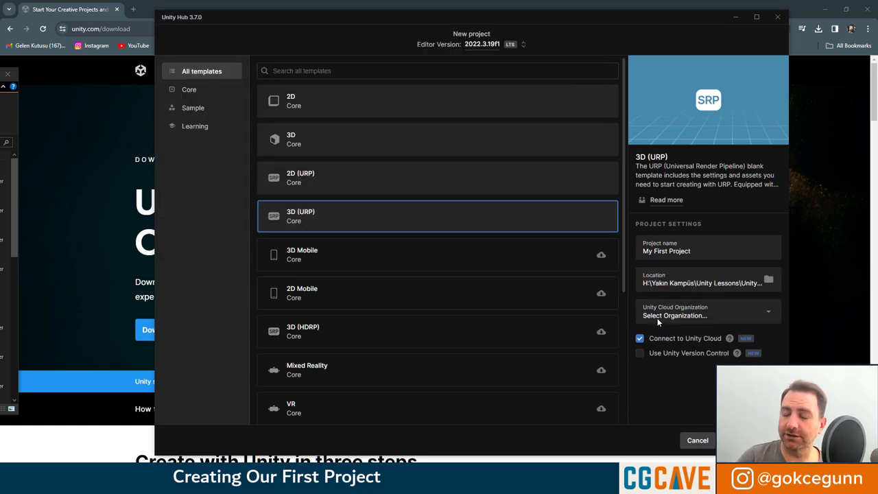
- Assign the project to your organization, disable Connect to Unity Cloud, and create it
left_click(707, 310)
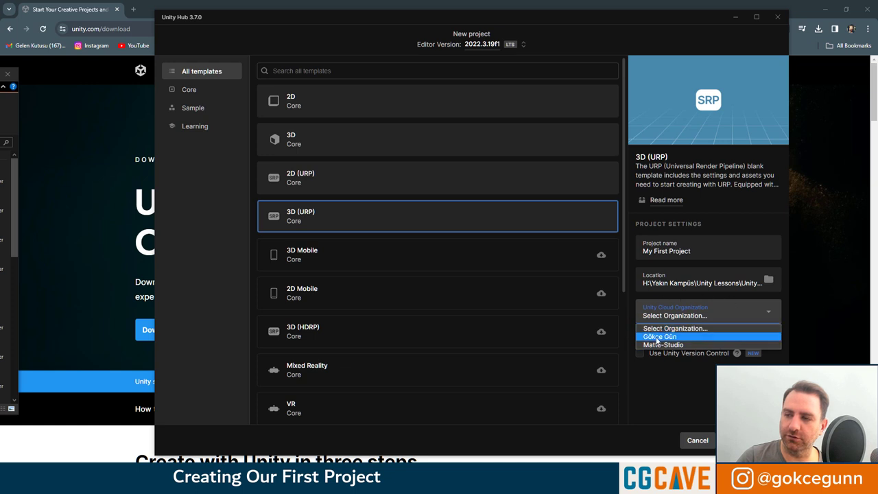
left_click(659, 336)
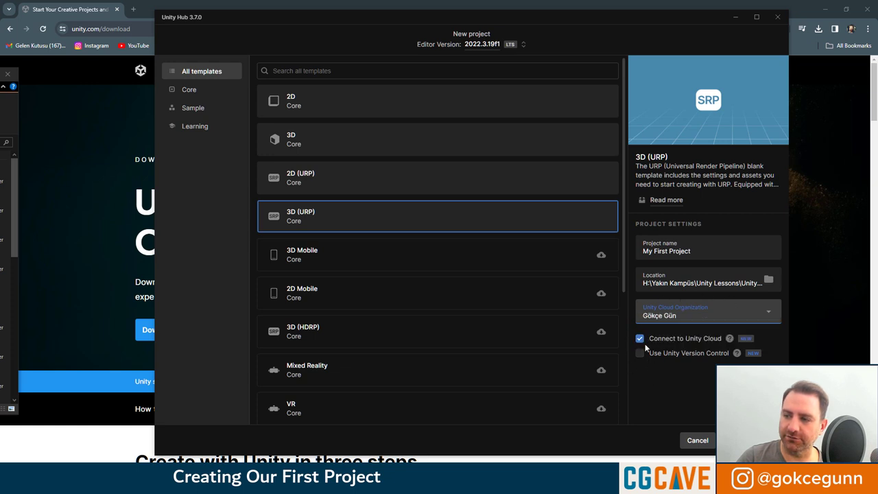
left_click(640, 338)
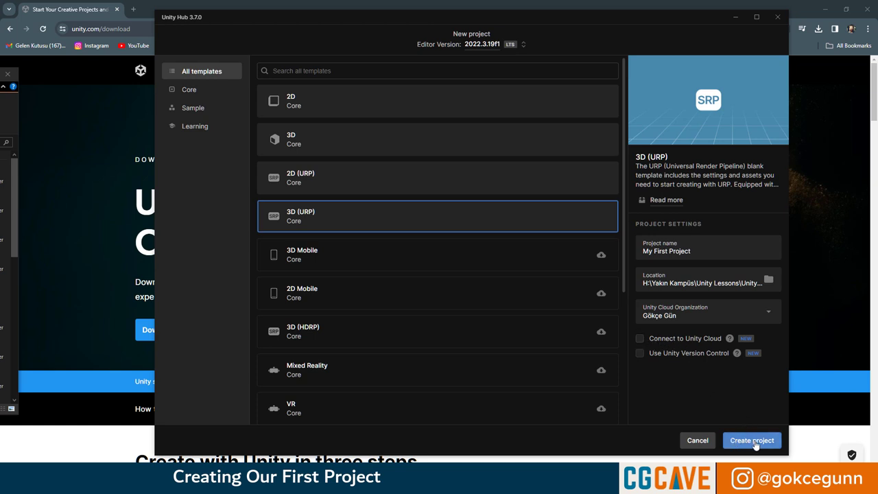
left_click(752, 439)
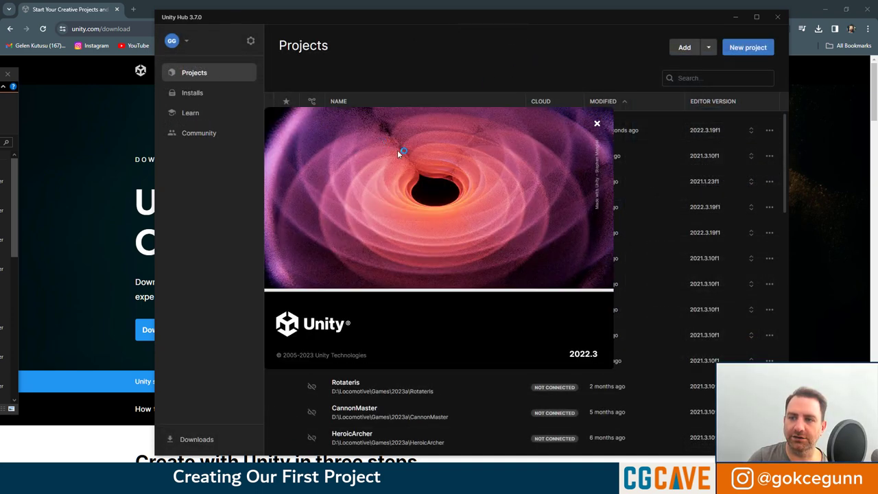
left_click(596, 124)
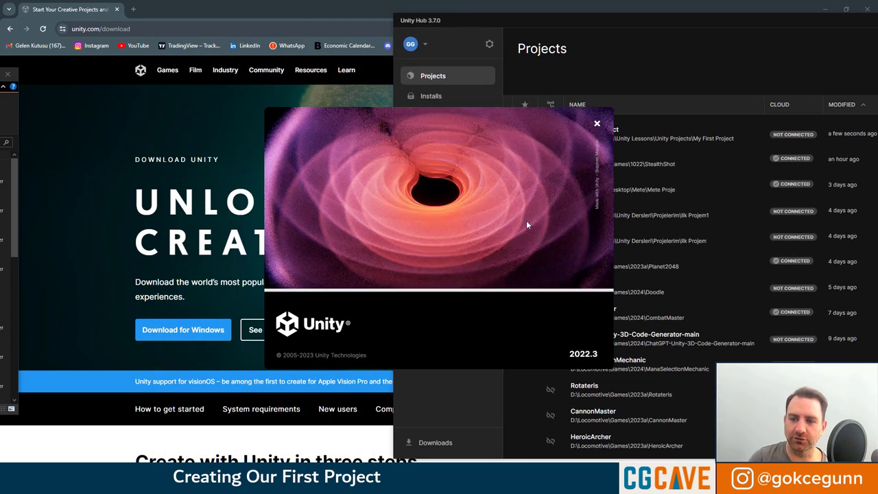
mouse_move(521, 211)
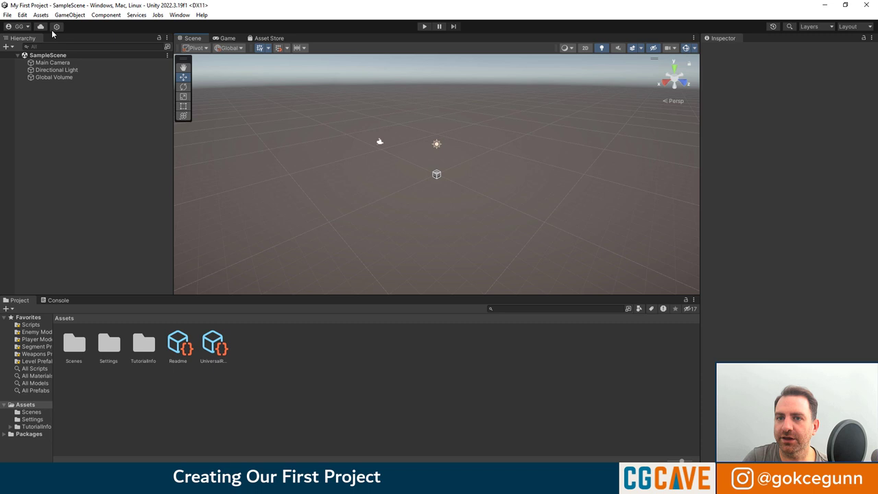
- Show the Edit menu in the Unity Editor with My First Project's SampleScene loaded
left_click(22, 14)
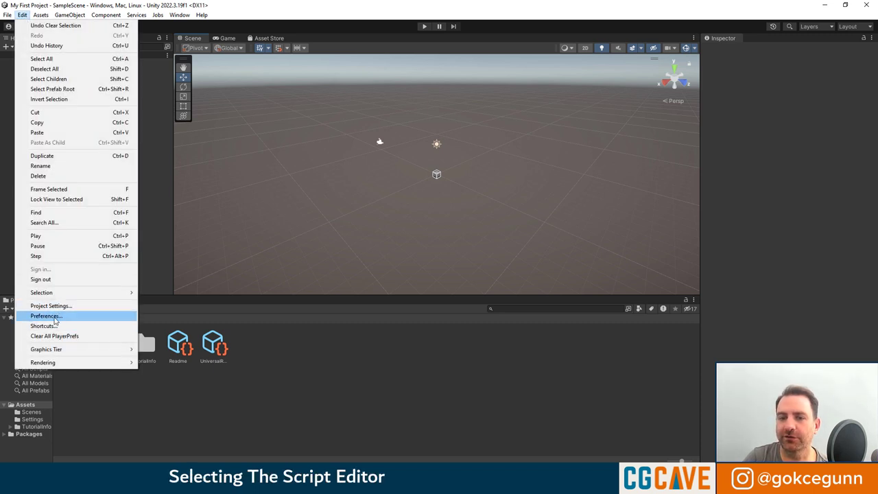
- Set the External Script Editor preference to Visual Studio 2022 in place of Rider and close Preferences
left_click(47, 315)
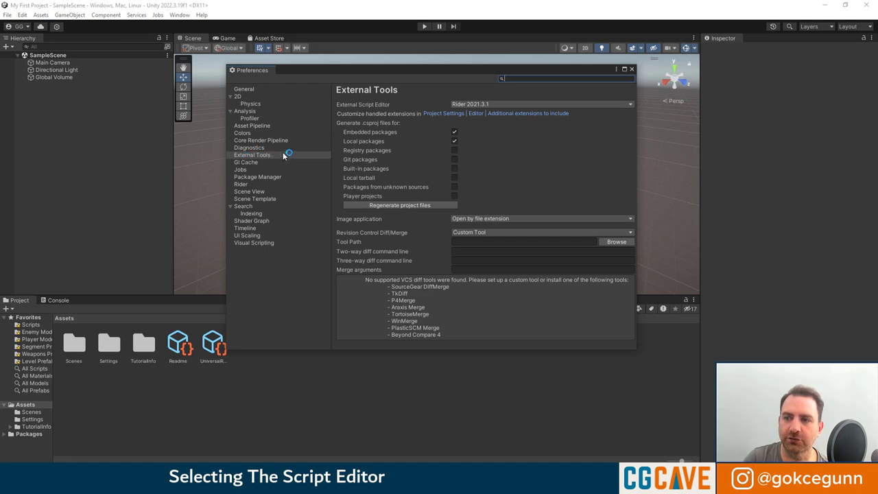
mouse_move(404, 110)
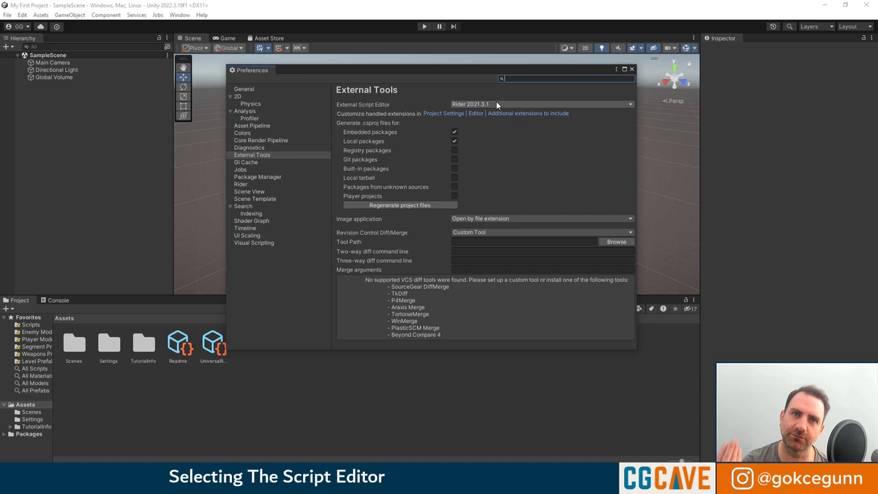
mouse_move(487, 110)
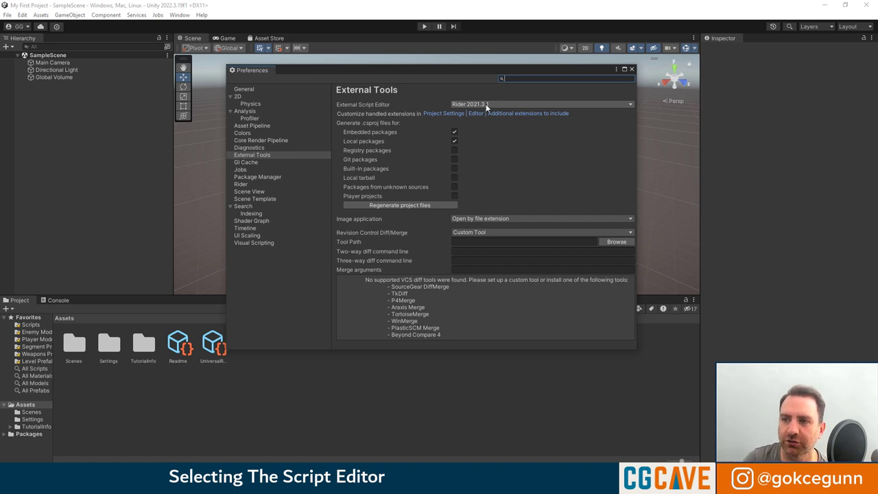
mouse_move(469, 107)
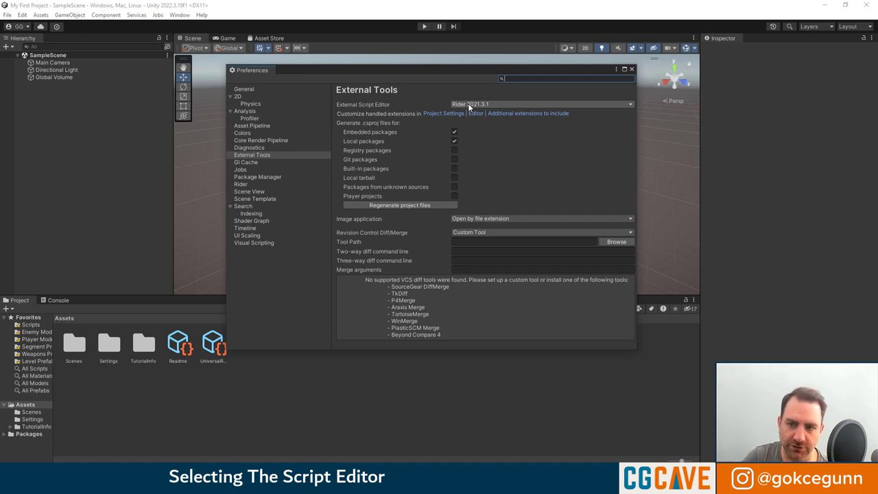
left_click(542, 105)
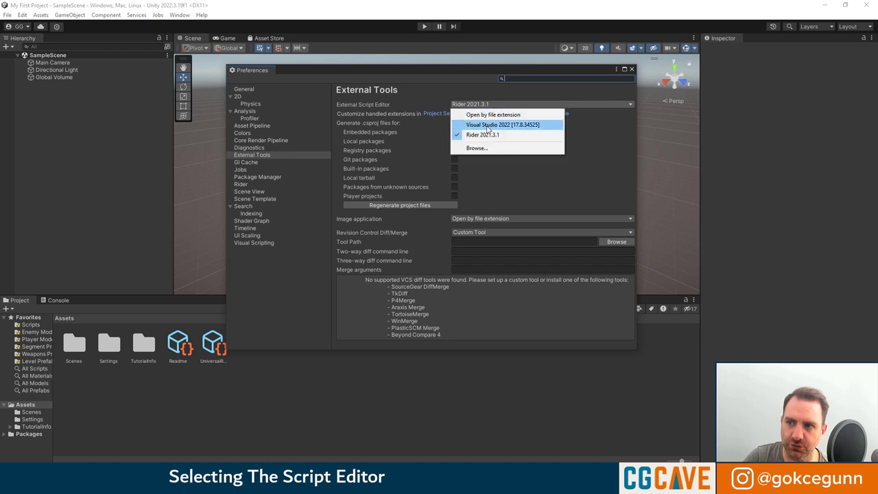
left_click(503, 124)
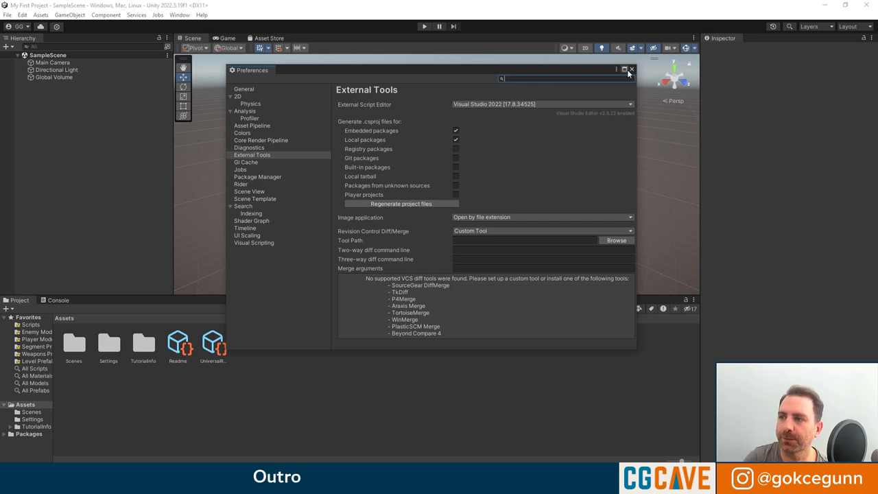
left_click(632, 70)
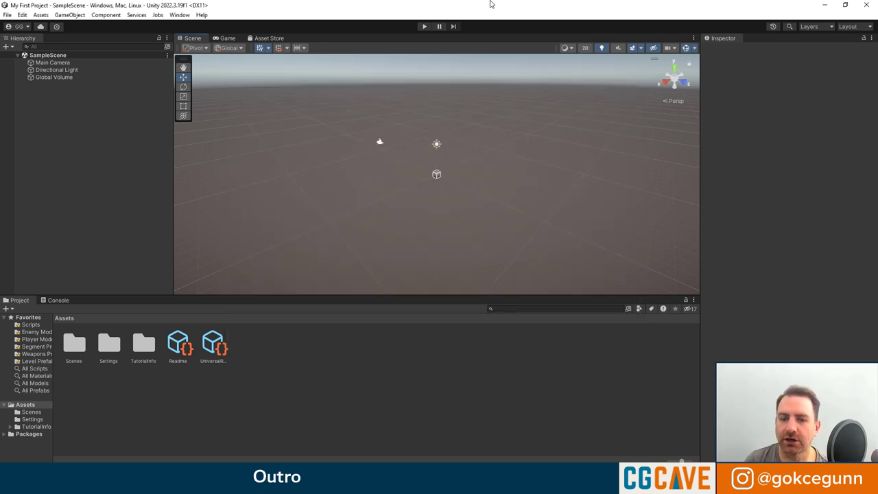